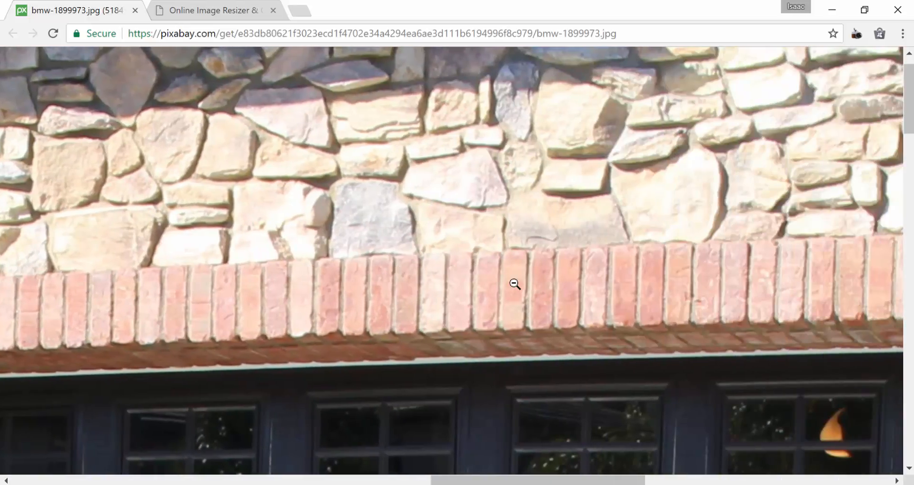
Zoom out to view the whole supercar photo, then settle on the ResizeImage.net tab.
left_click(514, 284)
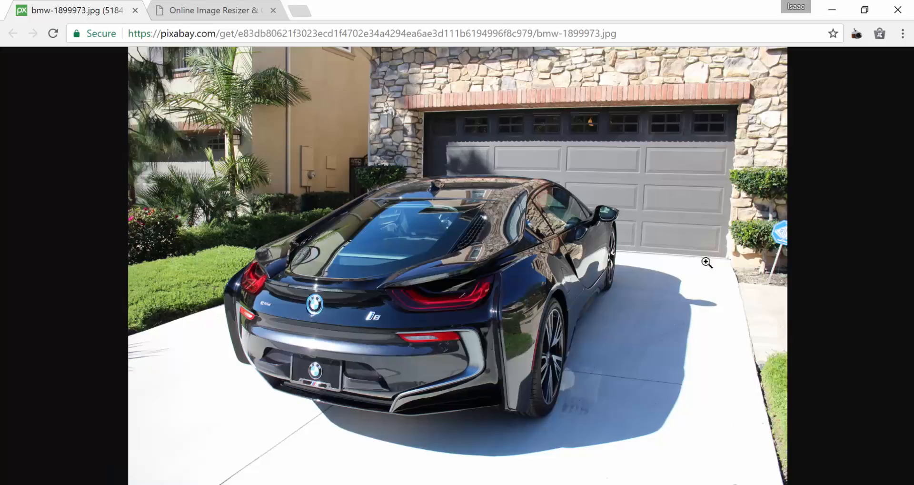
mouse_move(351, 104)
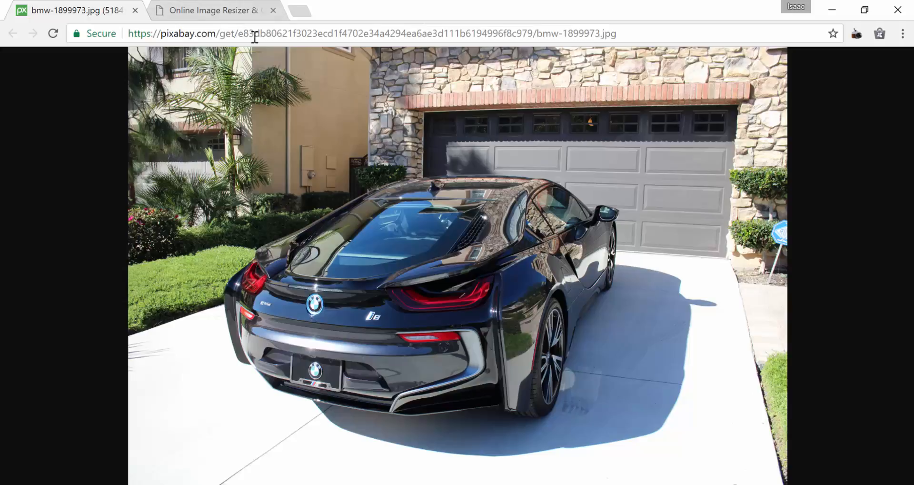
left_click(215, 10)
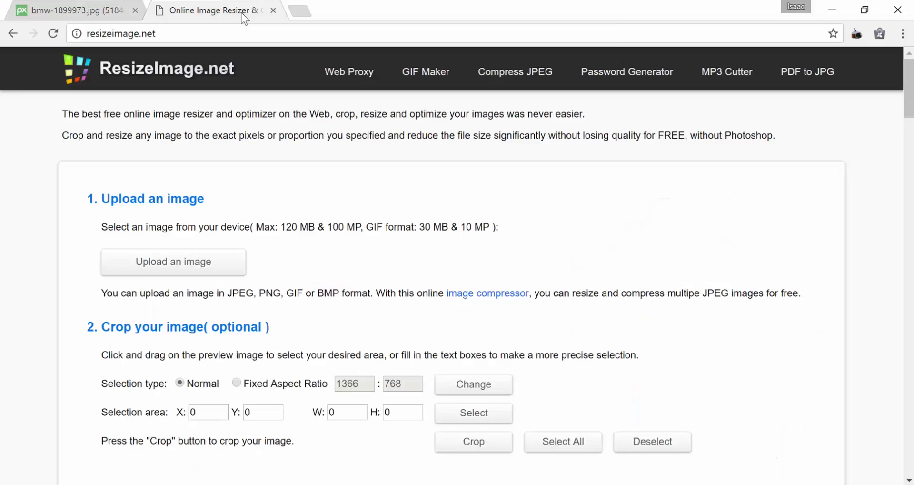
left_click(69, 10)
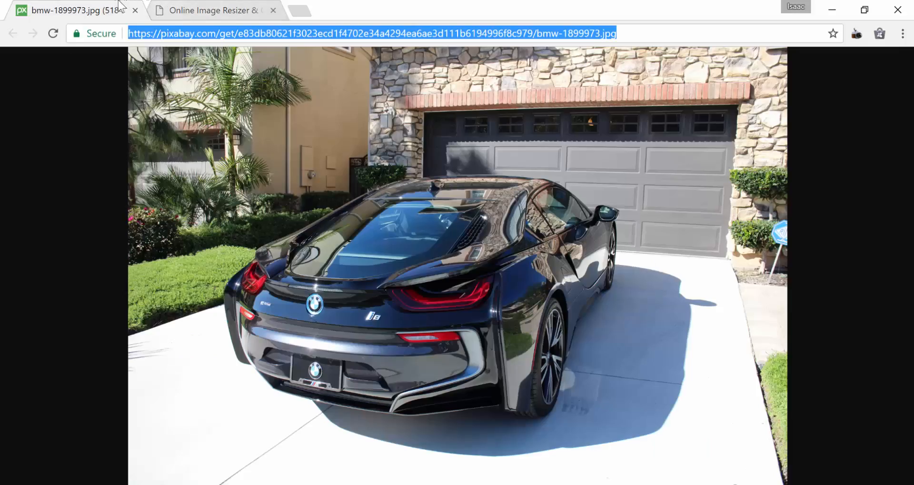
left_click(214, 10)
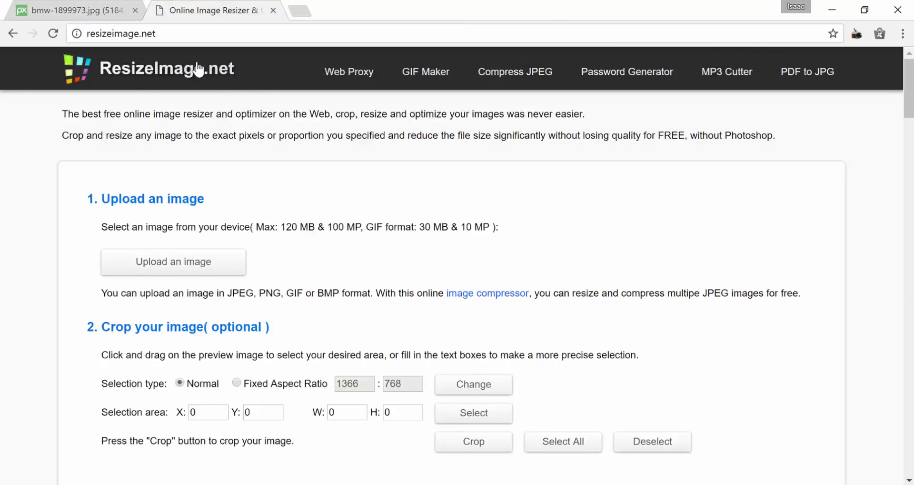
mouse_move(194, 76)
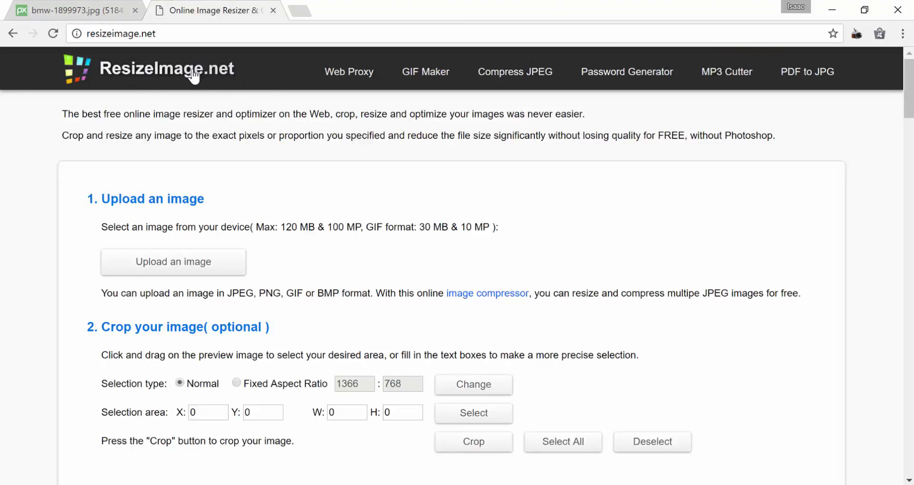
left_click(69, 10)
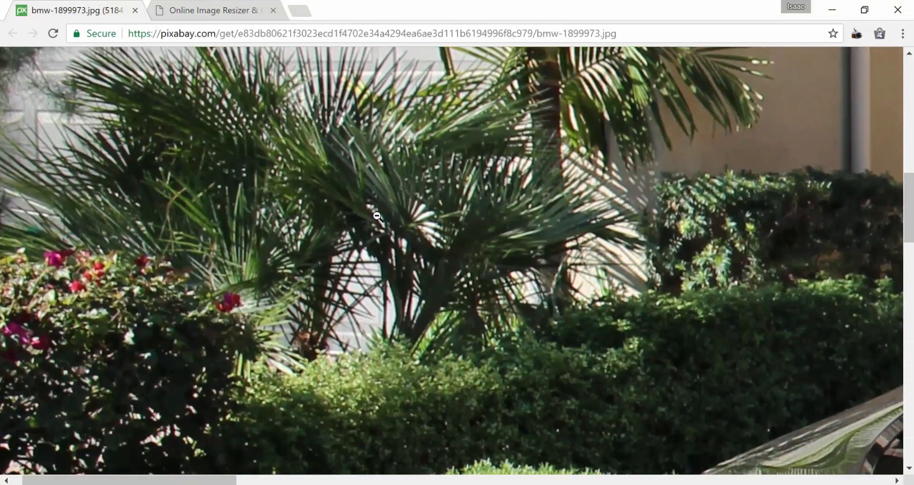
left_click(212, 9)
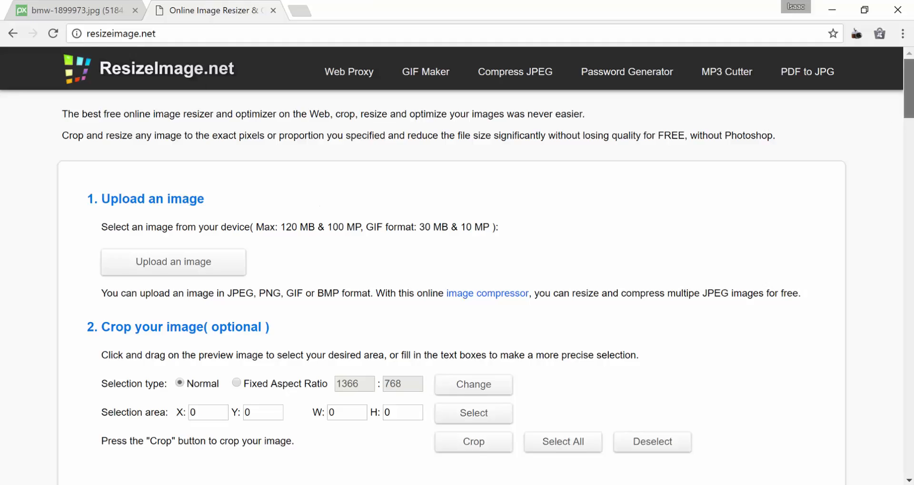
Upload supercar-license-free from Pictures > Pixabay to ResizeImage.net.
scroll("down", 3)
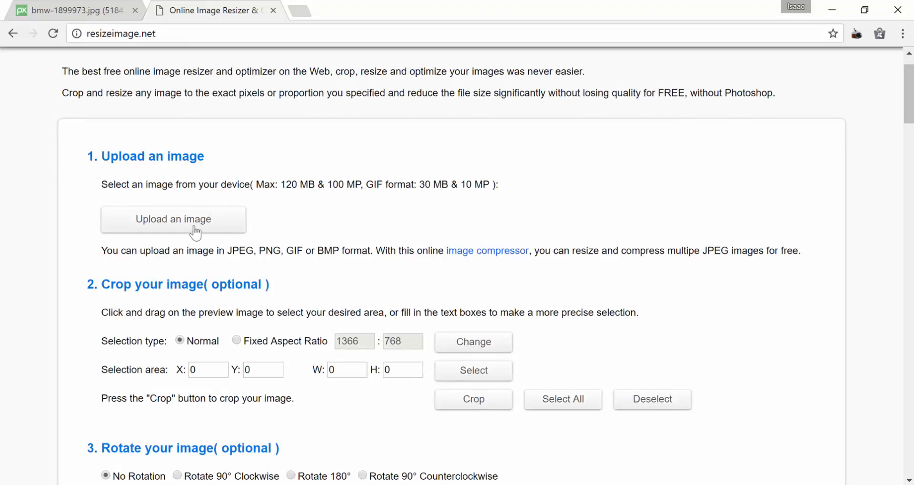
left_click(173, 219)
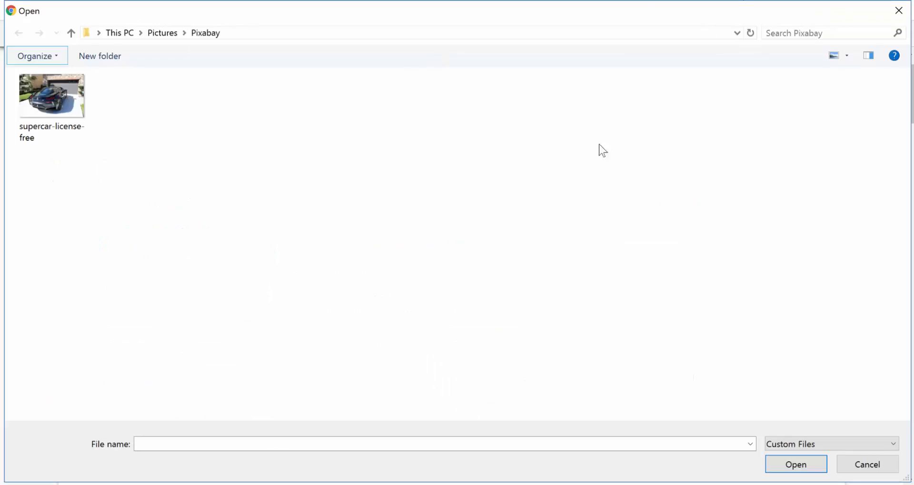
left_click(51, 95)
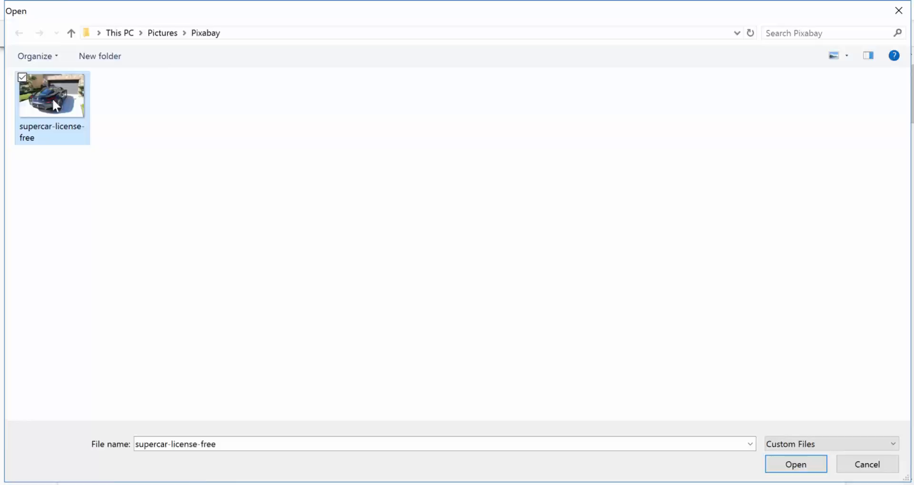
left_click(795, 463)
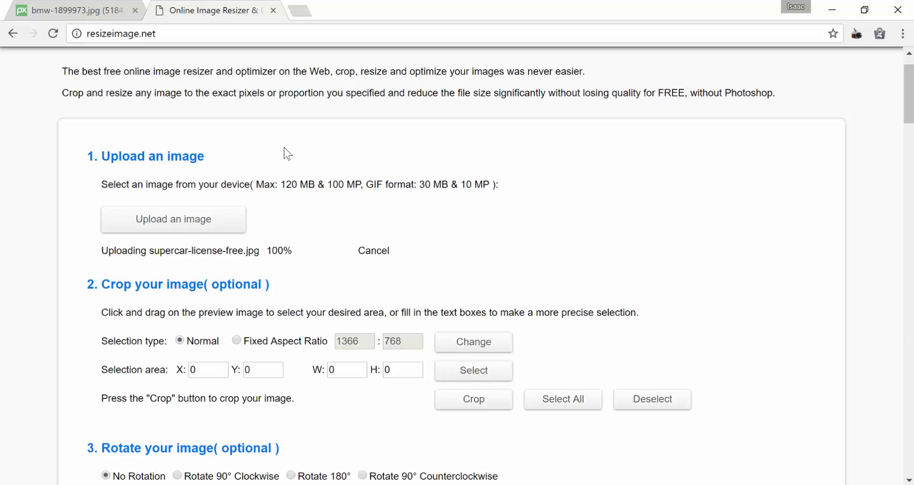
Wait for the upload to finish until the supercar preview appears under 'Crop your image'.
scroll("down", 3)
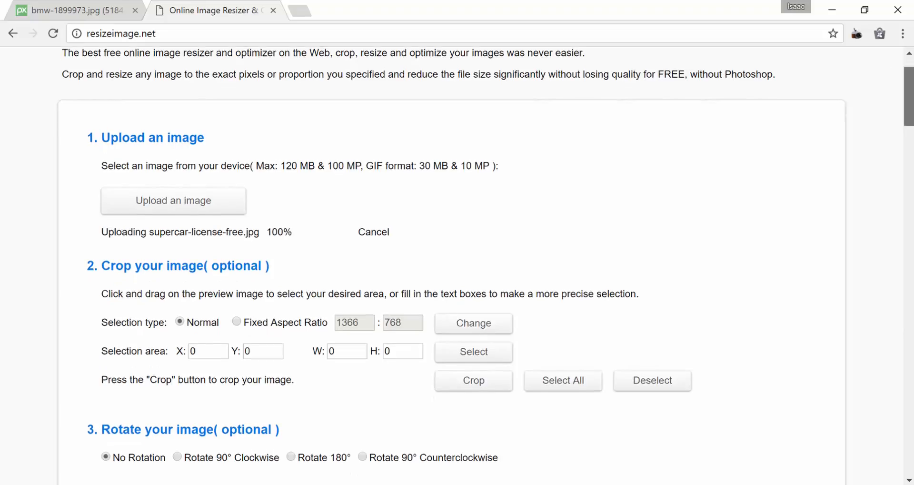
scroll("down", 3)
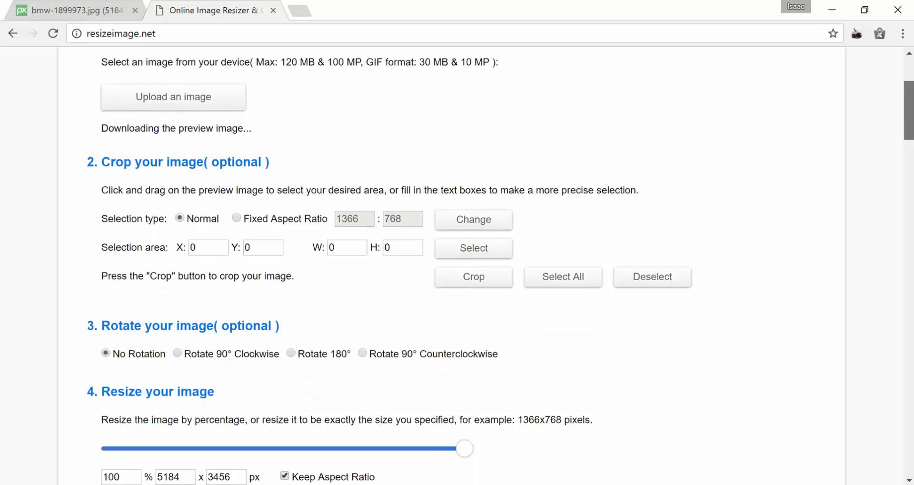
scroll("down", 3)
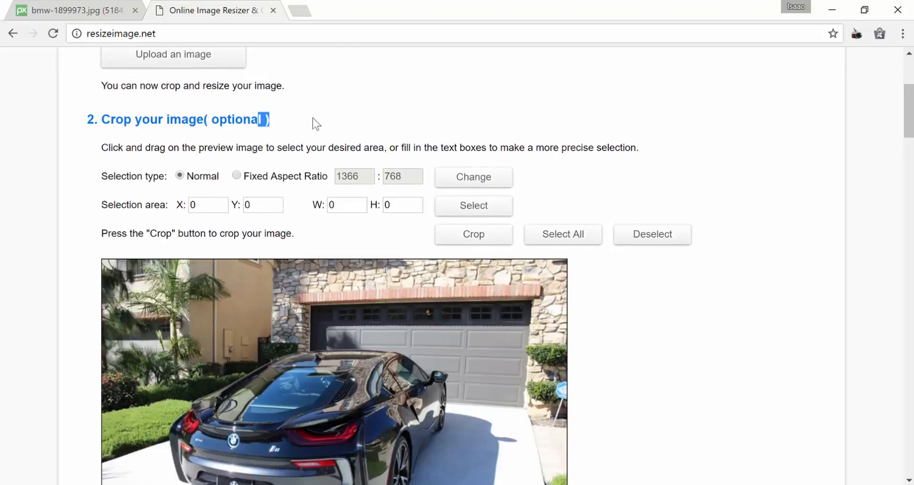
triple_click(175, 119)
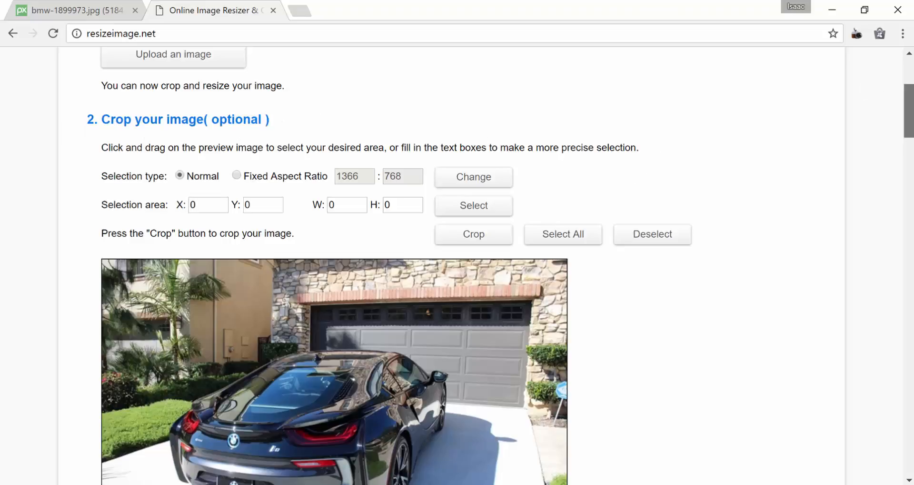
scroll("down", 3)
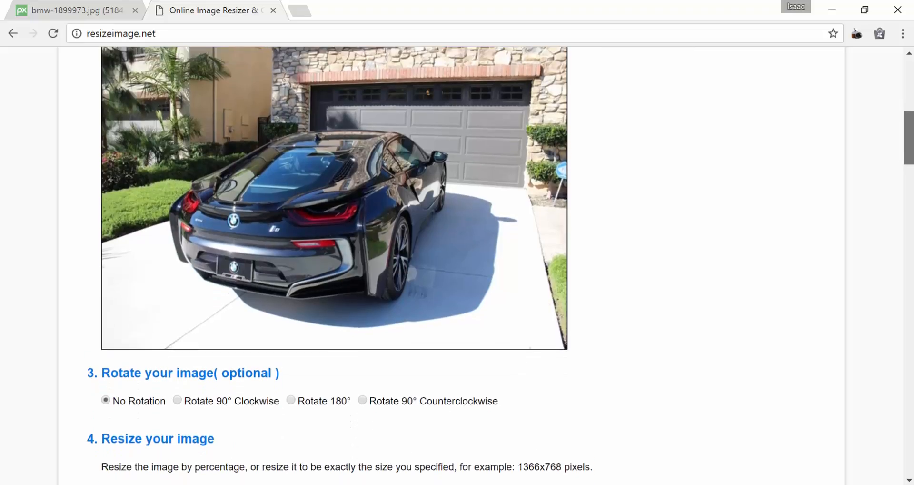
Replace the 5184 width with 600 so the height becomes 400 with Keep Aspect Ratio on.
scroll("down", 3)
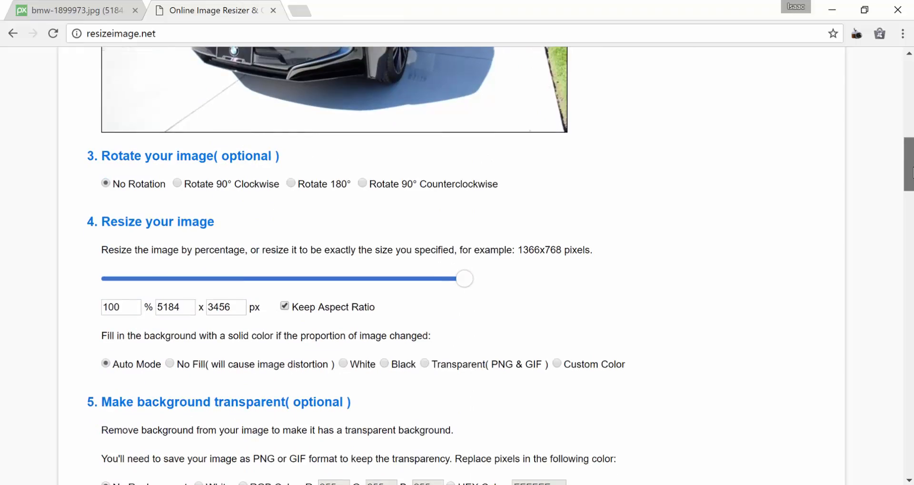
scroll("down", 3)
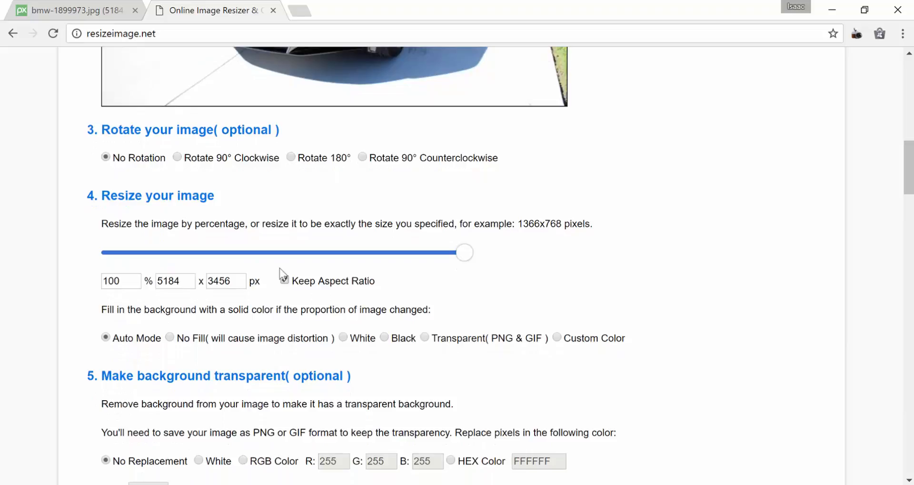
left_click(175, 281)
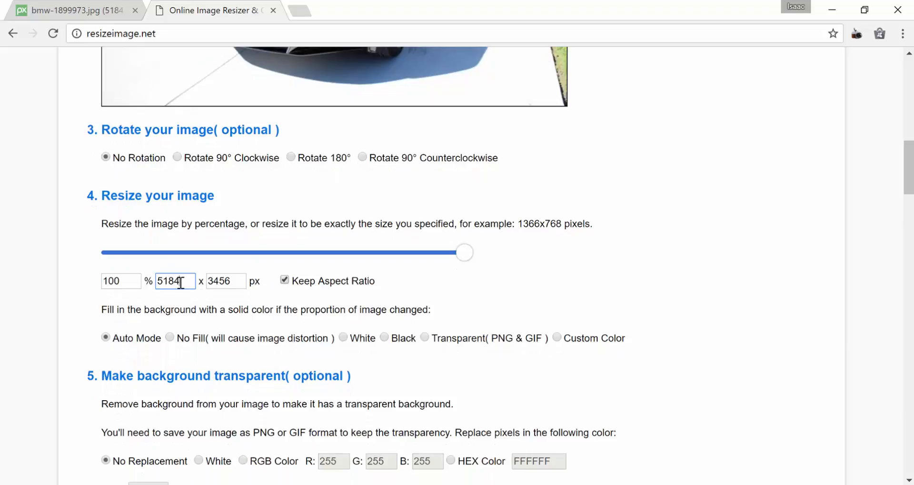
double_click(173, 281)
type("600")
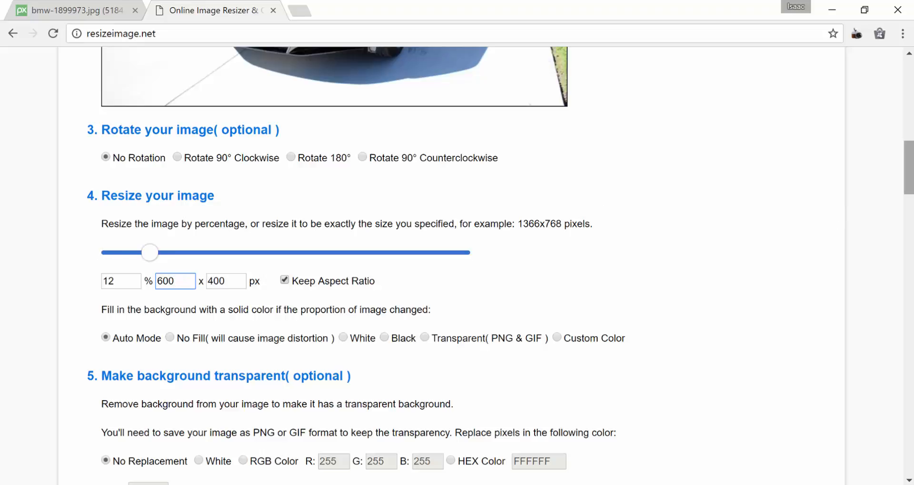
scroll("down", 3)
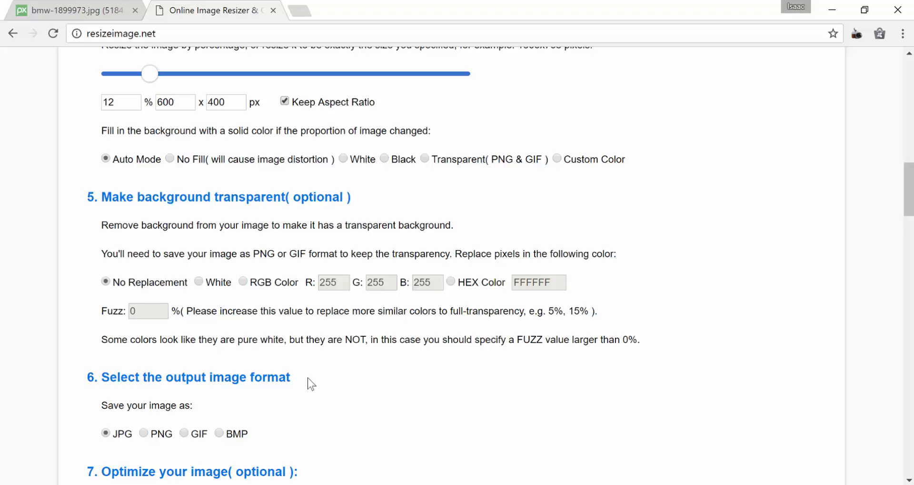
Run the resize to get a 600x400, 188.7 KB image and dismiss the please-wait notice.
scroll("down", 3)
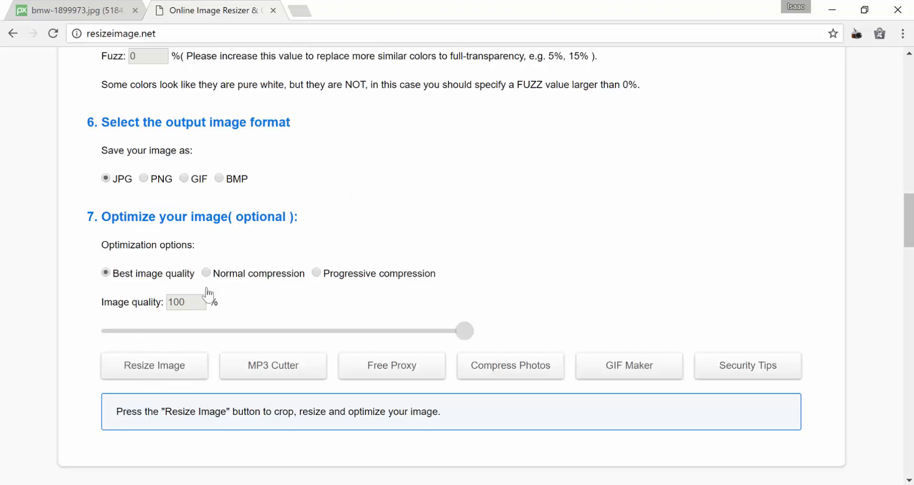
mouse_move(211, 368)
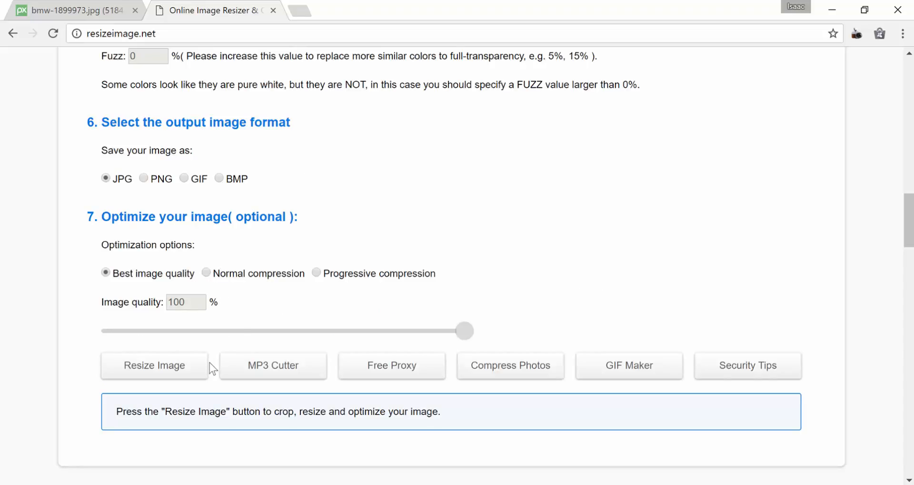
left_click(154, 365)
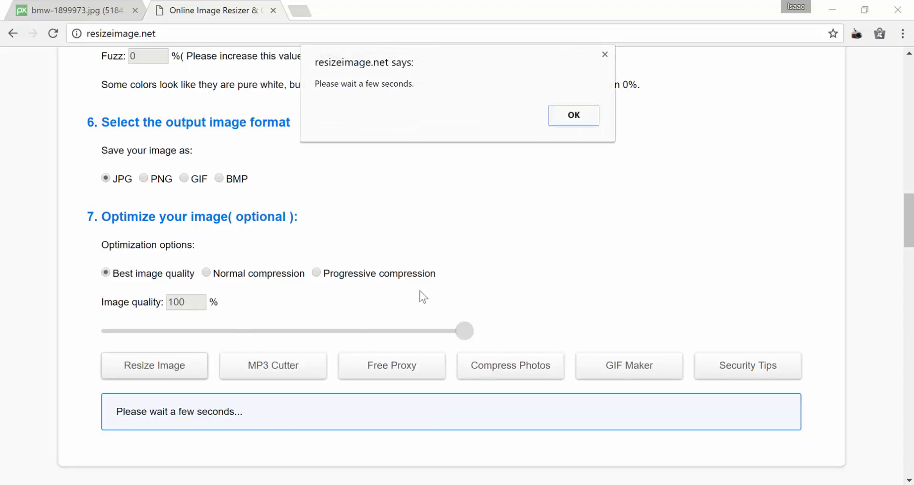
left_click(574, 115)
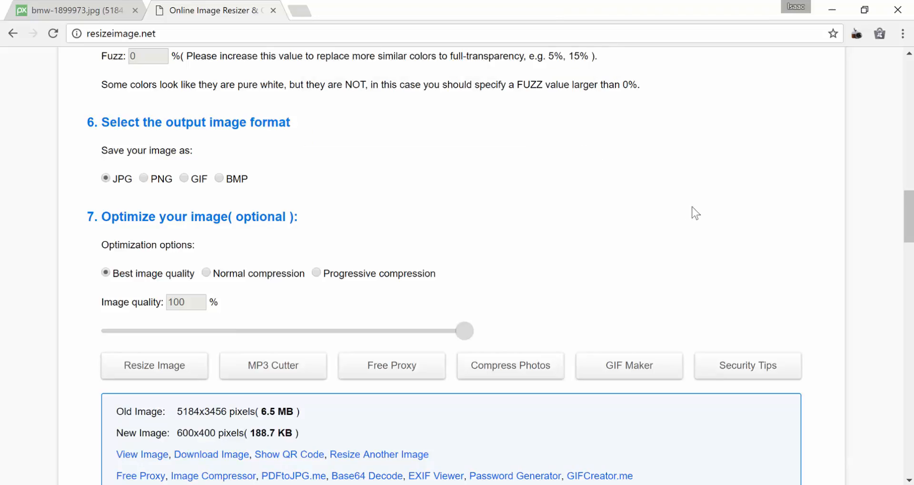
scroll("down", 3)
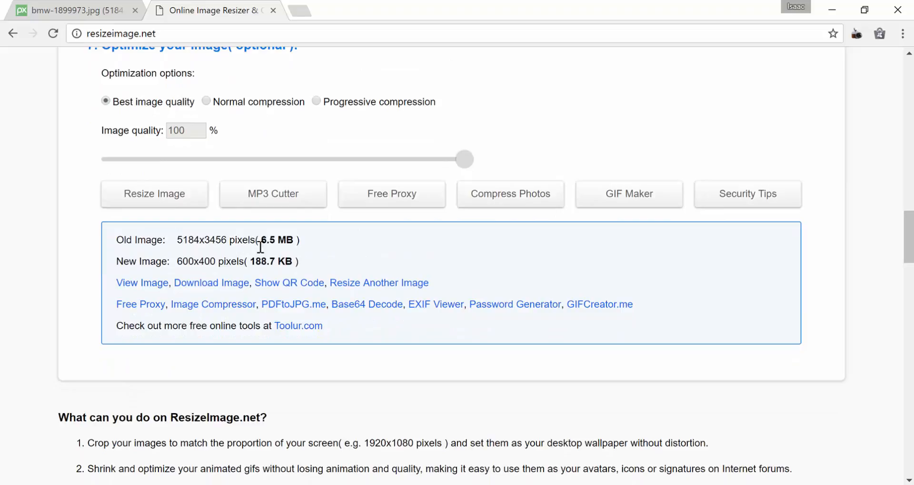
mouse_move(282, 257)
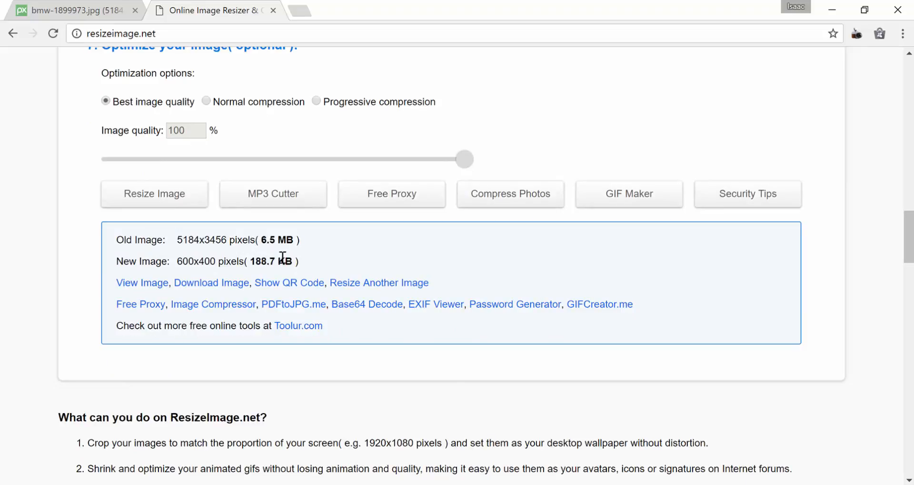
mouse_move(259, 257)
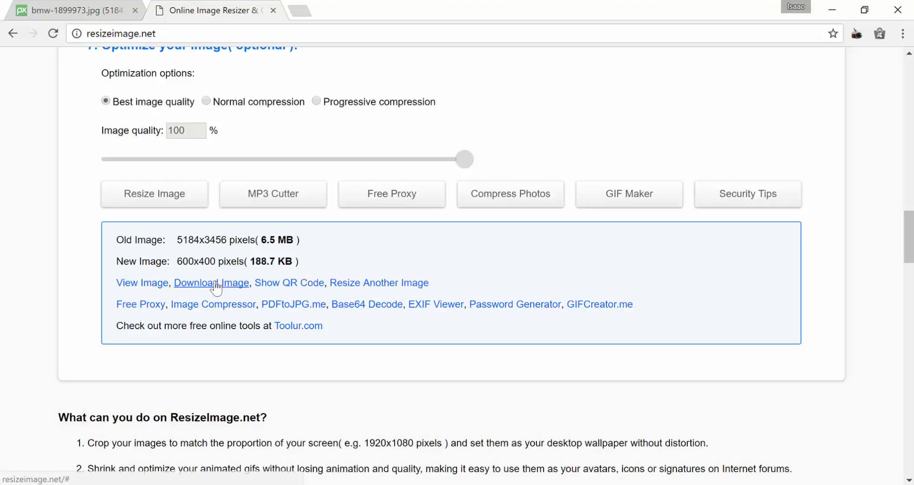
Download the result as resized-supercar-license-free into the Pixabay pictures folder.
left_click(212, 282)
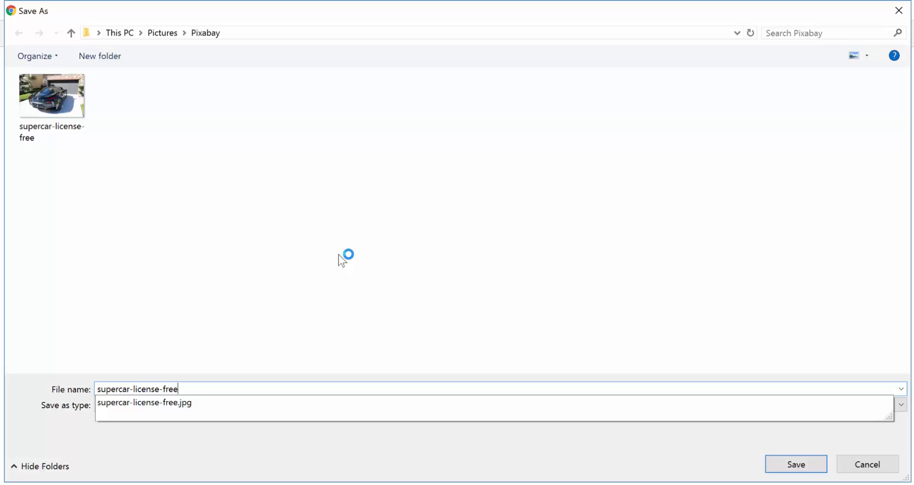
type("resized-")
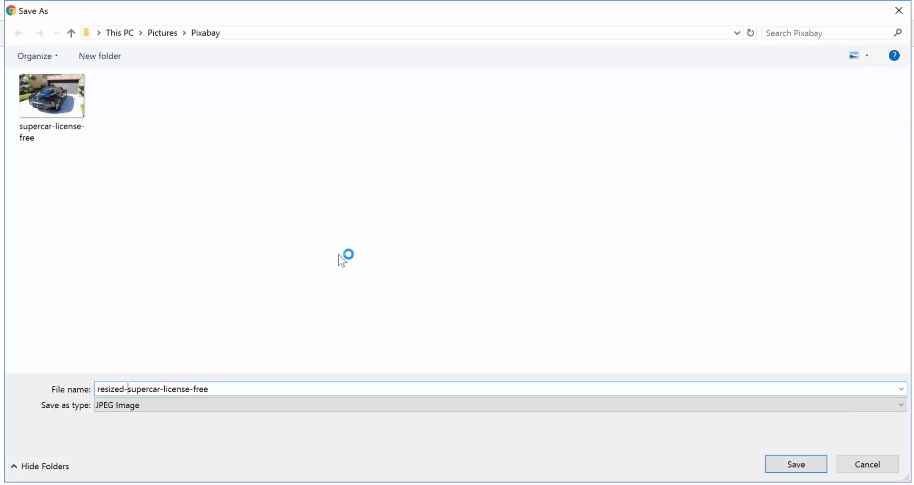
left_click(795, 464)
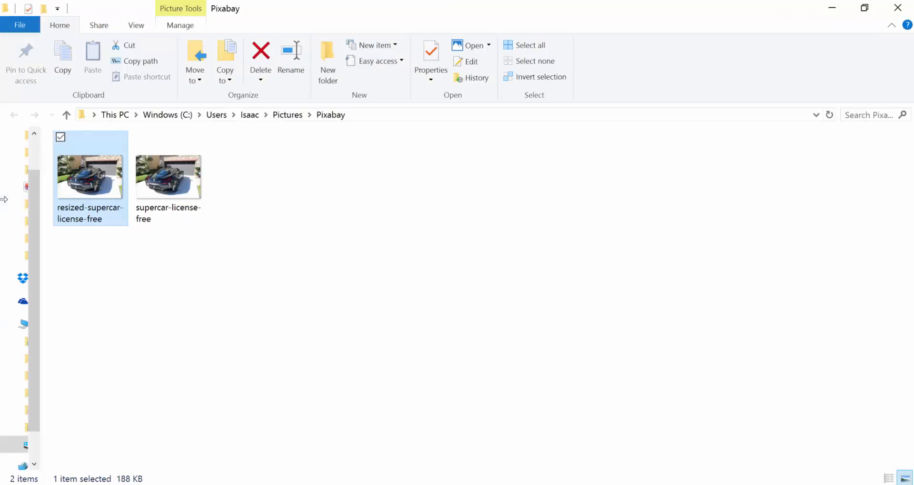
View resized-supercar-license-free in Photos to confirm it, then close the Pixabay folder window.
left_click(358, 233)
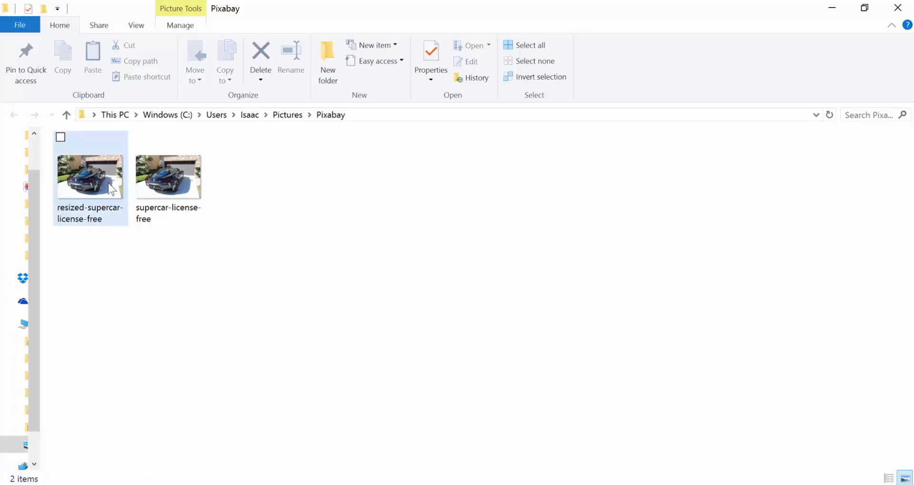
double_click(90, 174)
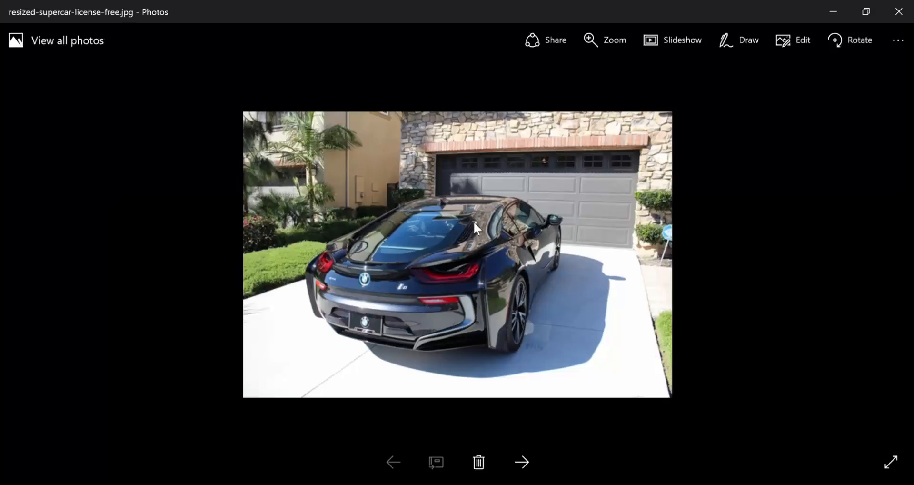
mouse_move(861, 3)
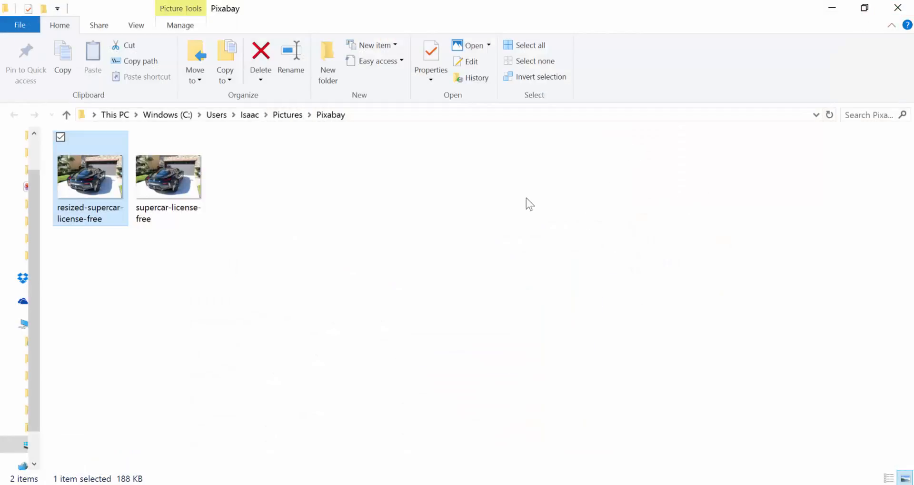
mouse_move(99, 162)
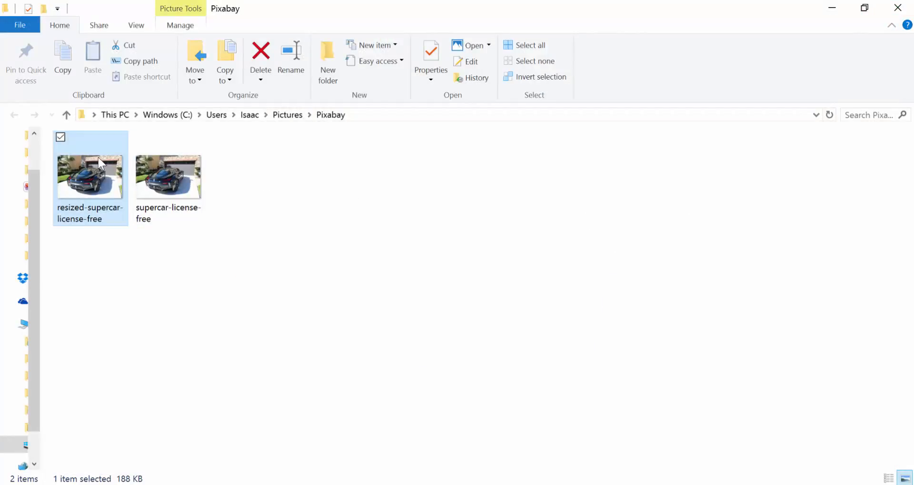
double_click(90, 175)
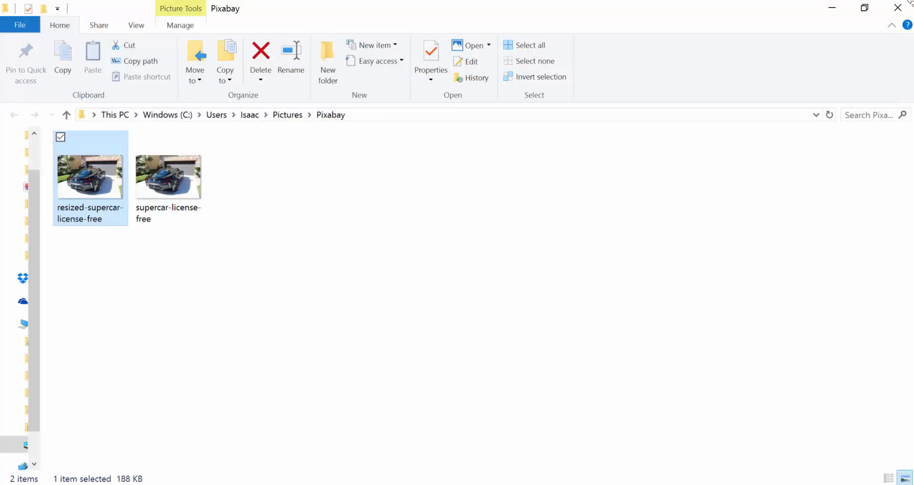
mouse_move(897, 9)
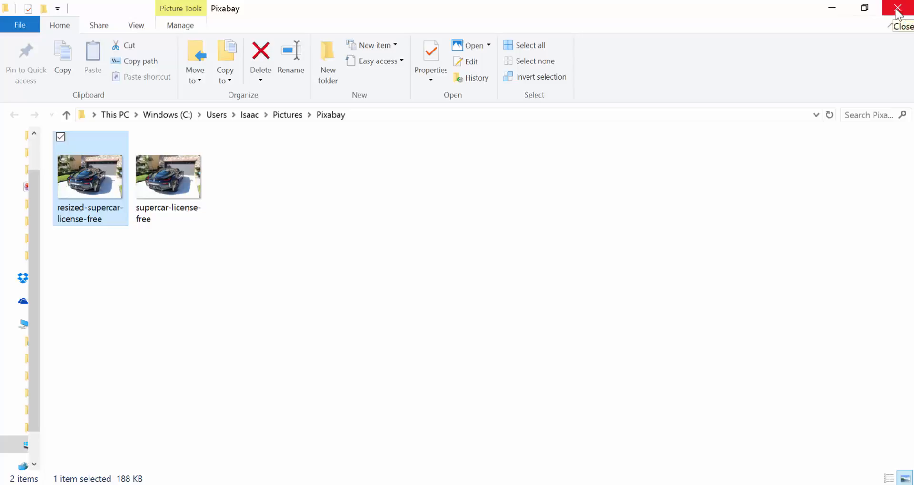
left_click(903, 9)
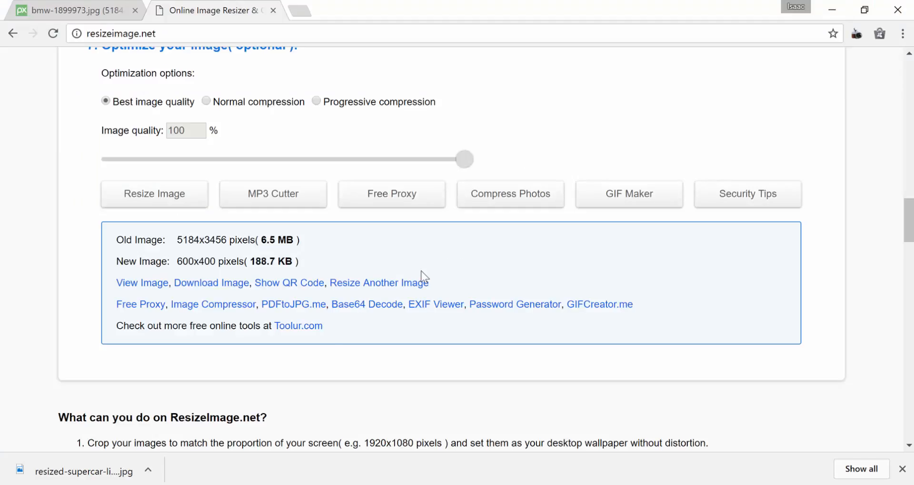